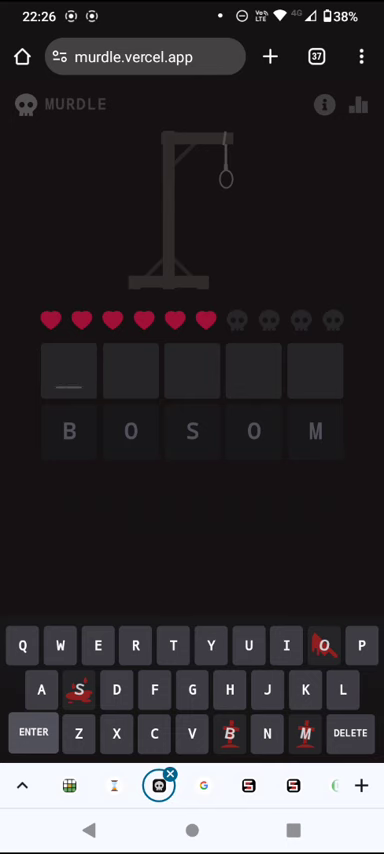
# Submit REACH as the second guess and enter PIE in the third row
pyautogui.click(131, 645)
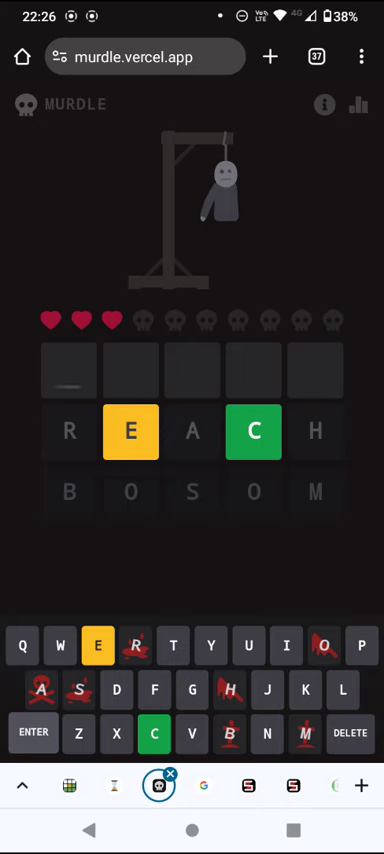
pyautogui.write('PIE')
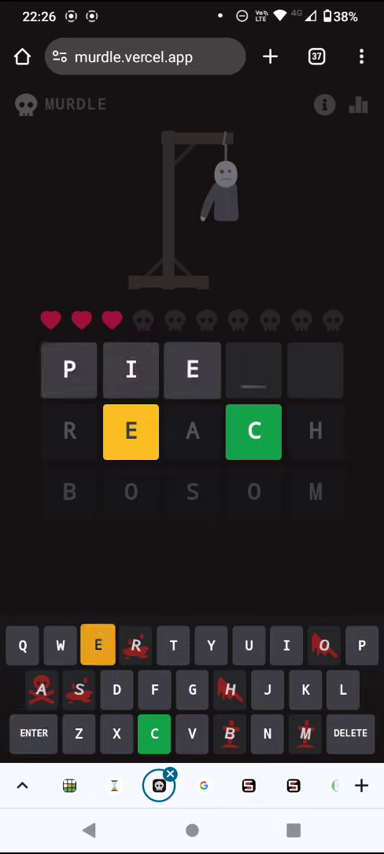